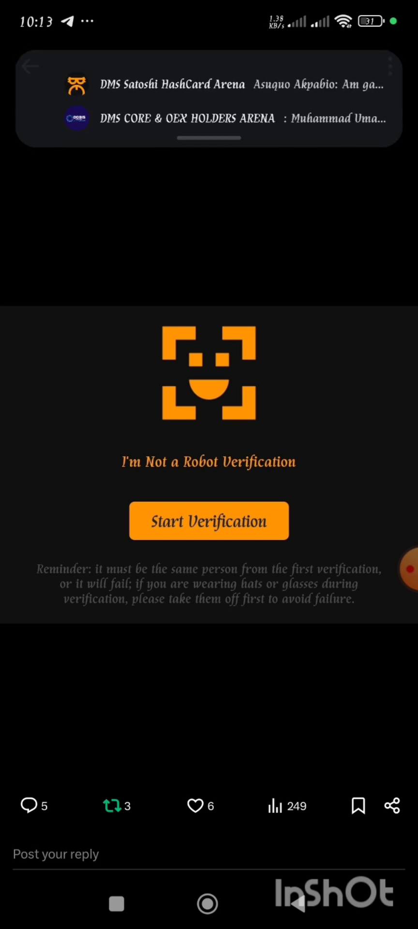
Step: Open OEX from MyAssets to show its 9466.499609 balance and the Link withdraw address button
click(208, 520)
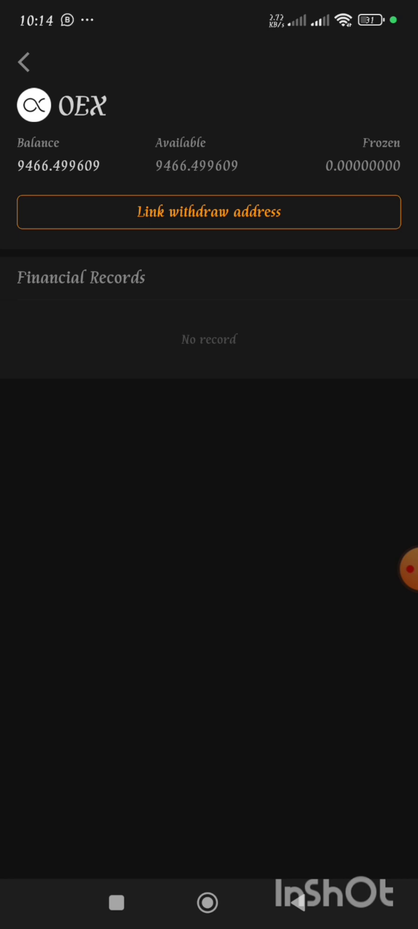
click(208, 212)
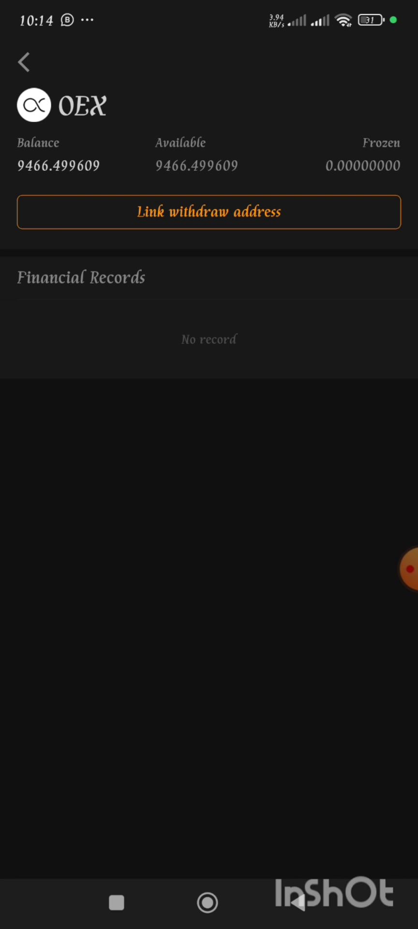
Step: Back out of the asset page to the Me tab, then switch to the Google Play Store
click(370, 852)
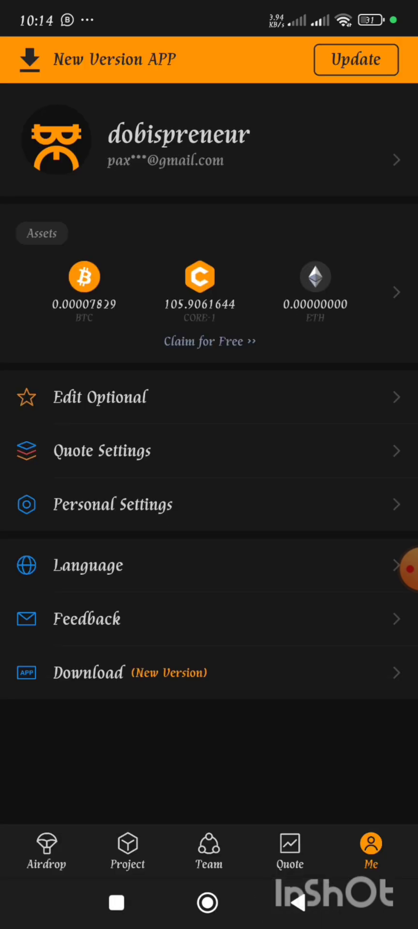
click(45, 852)
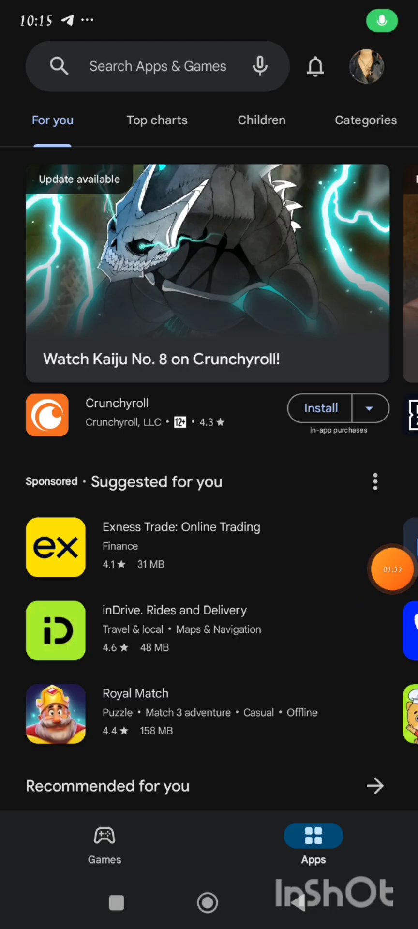
Step: Search Play Store for 'satoshi app update' and open the already-installed Satoshi app
text(stos)
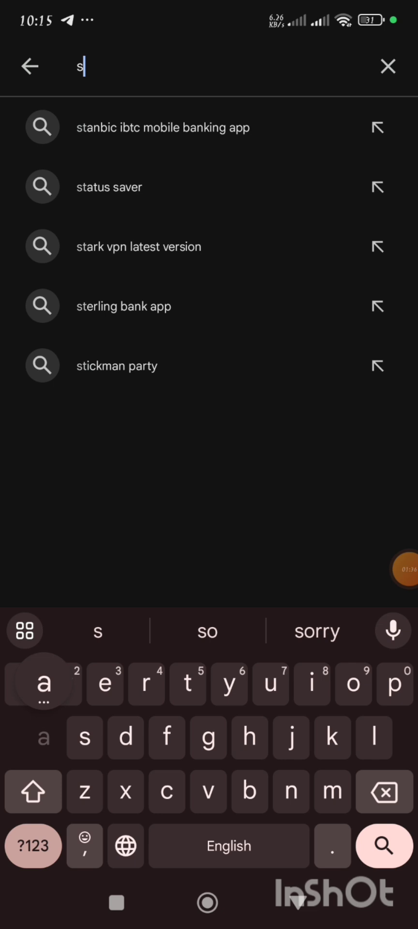
text(atoshi)
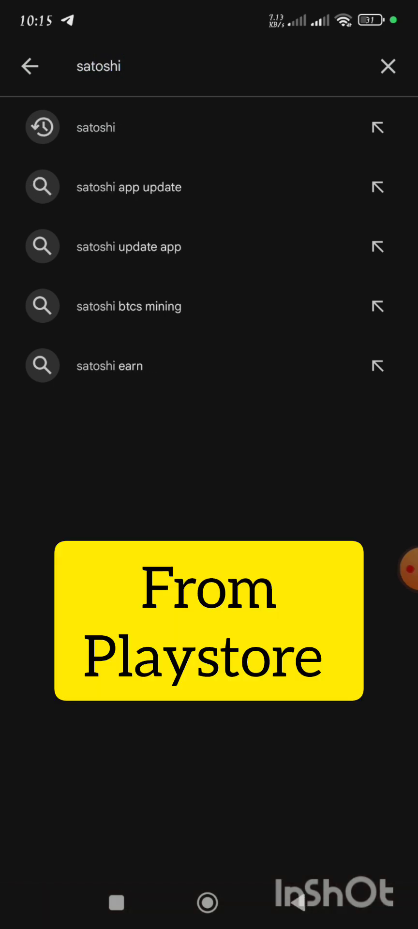
click(129, 186)
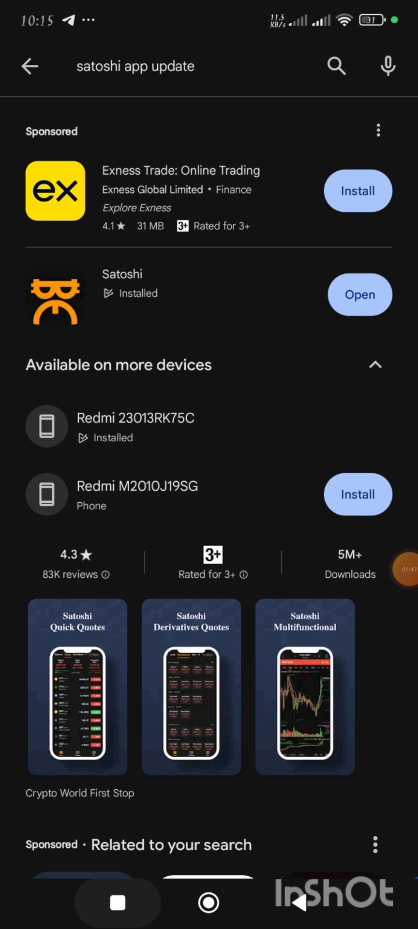
click(360, 295)
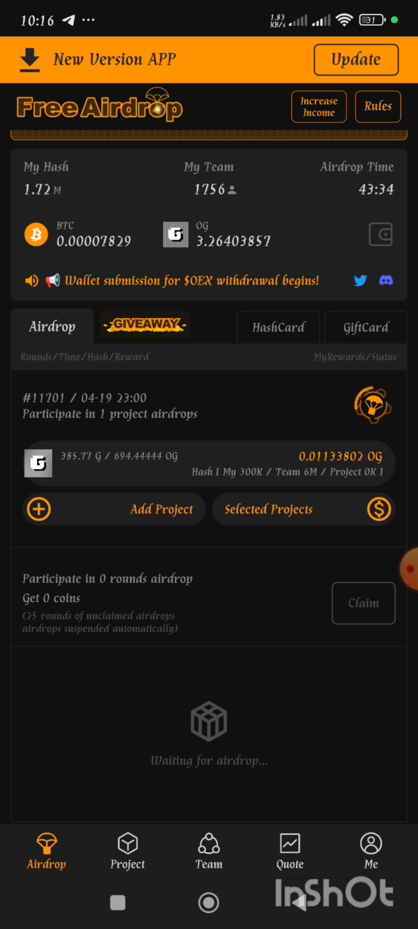
Step: Open Me > Assets to list the BTC, CORE, CORE-1, ETH, OEX and OG balances
click(406, 572)
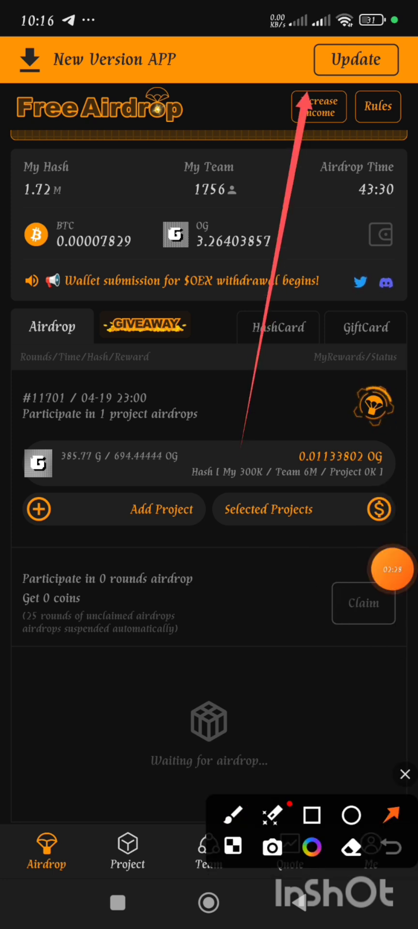
click(405, 774)
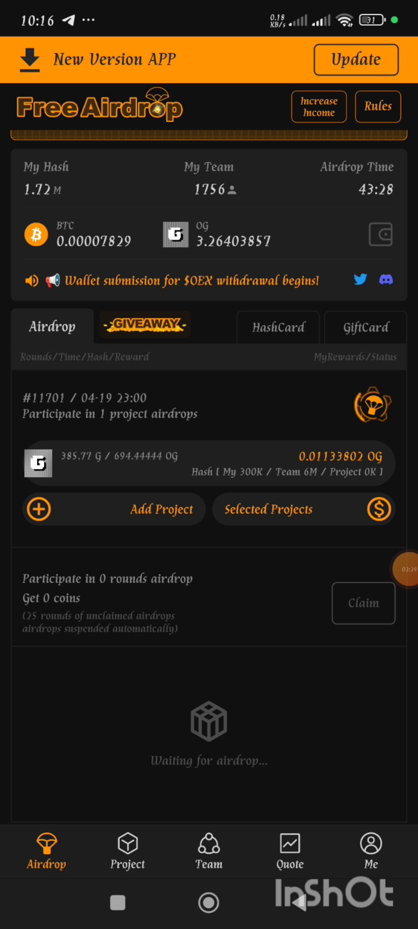
click(391, 568)
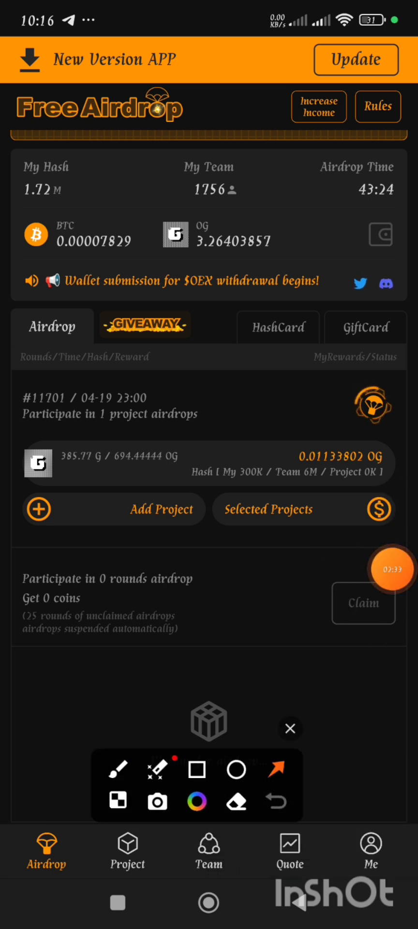
click(370, 852)
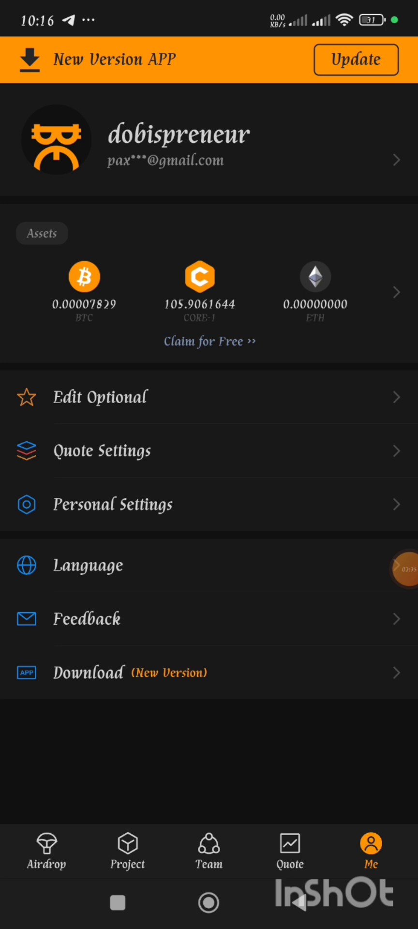
click(394, 568)
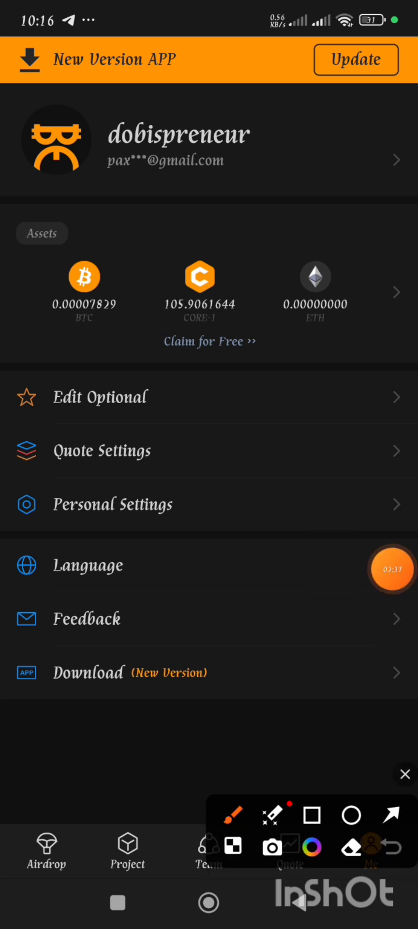
click(312, 815)
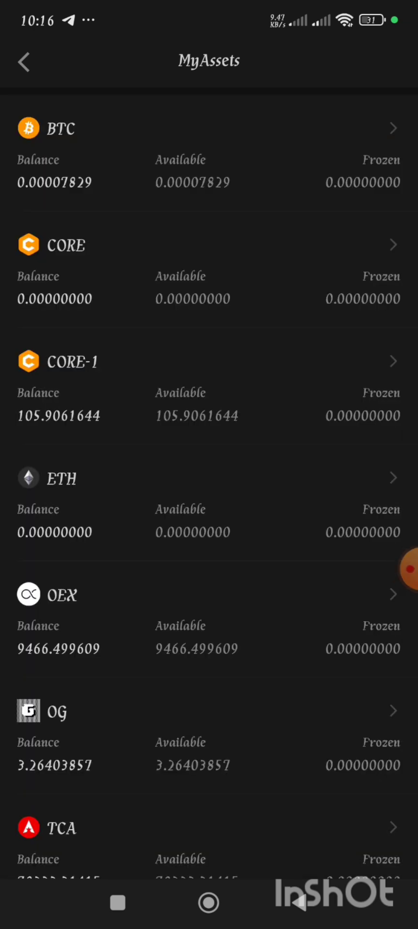
Step: Revisit the OEX asset page (balance 9466.499609), then return through Me to Airdrop
click(209, 594)
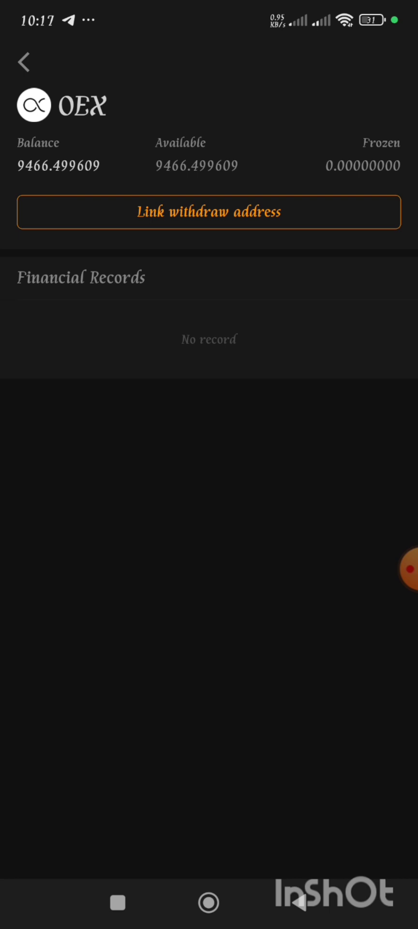
click(23, 63)
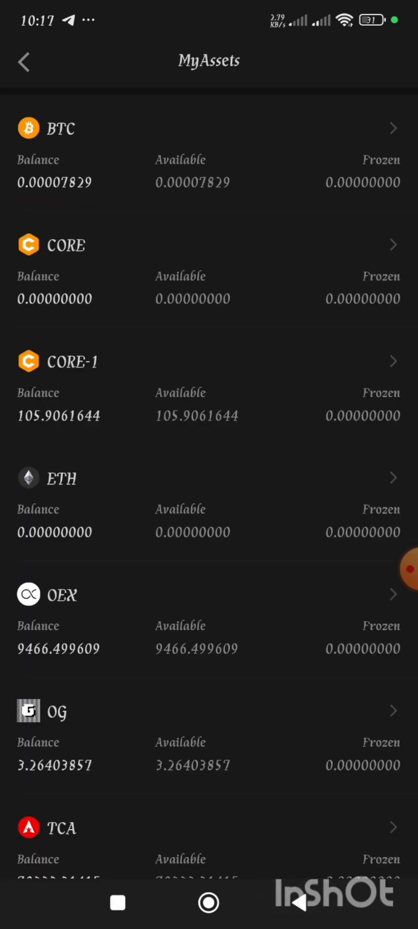
click(370, 852)
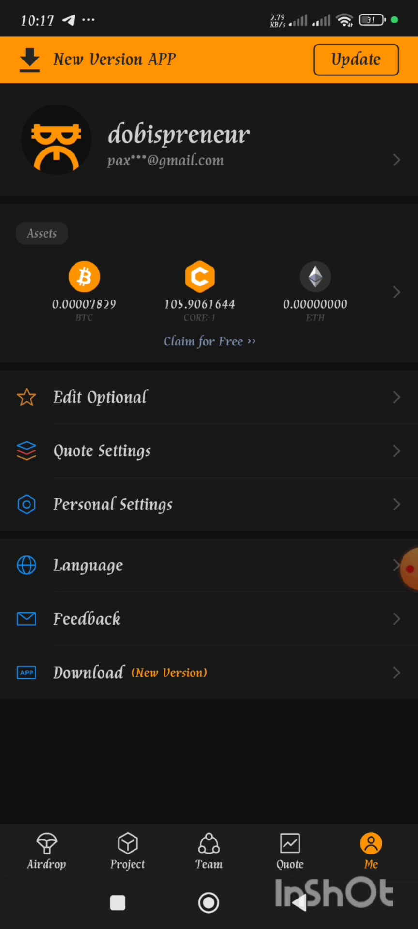
click(45, 852)
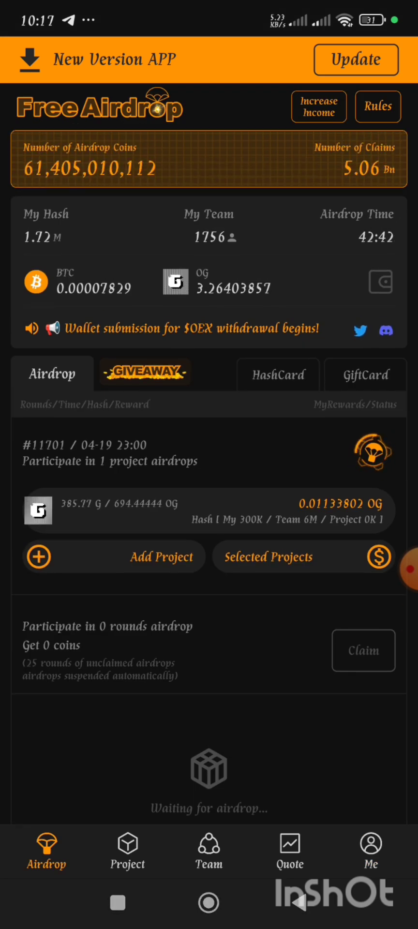
click(391, 570)
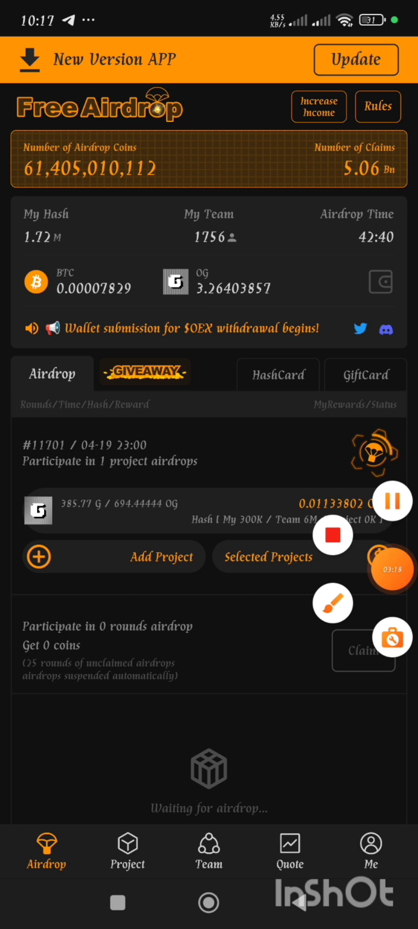